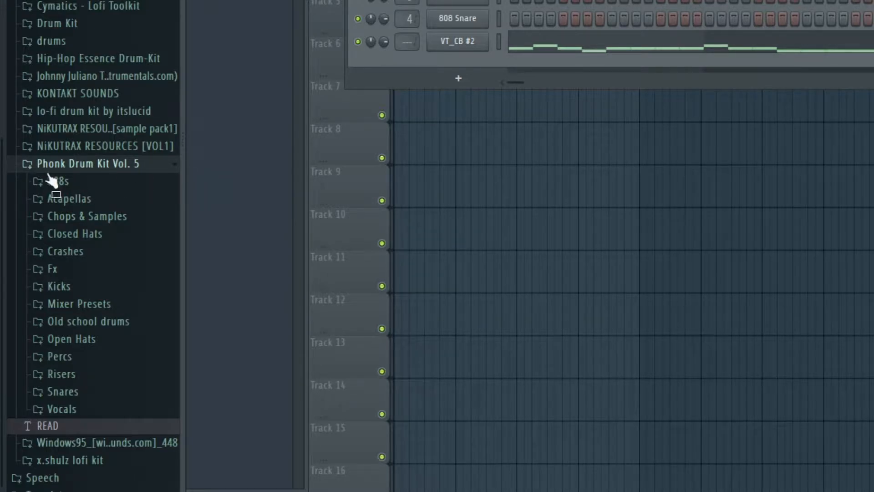
{"action": "mouse_move", "coordinate": [55, 209]}
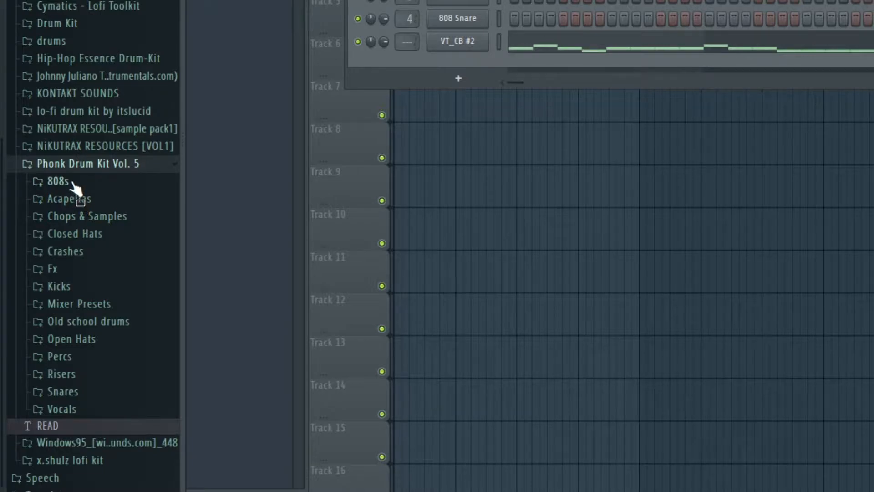
- Browse Phonk Drum Kit Vol. 5, peeking into 808s, then expand the Open Hats folder
{"action": "left_click", "coordinate": [55, 181]}
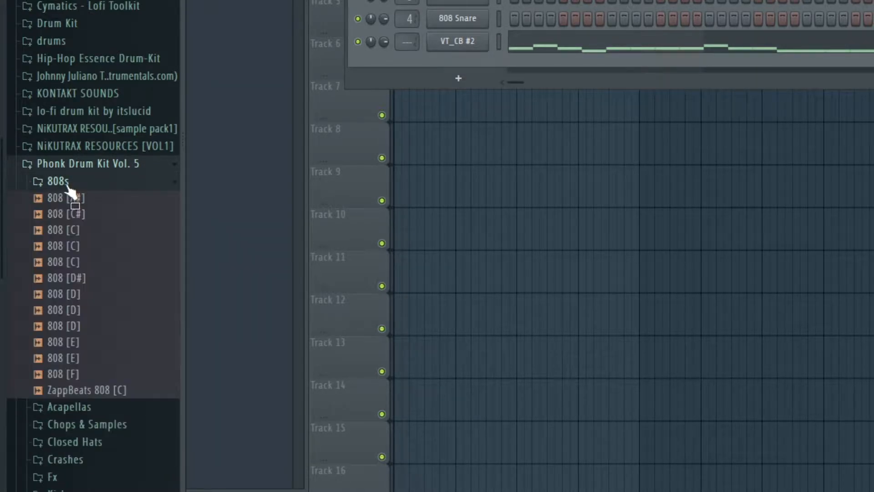
{"action": "left_click", "coordinate": [57, 181]}
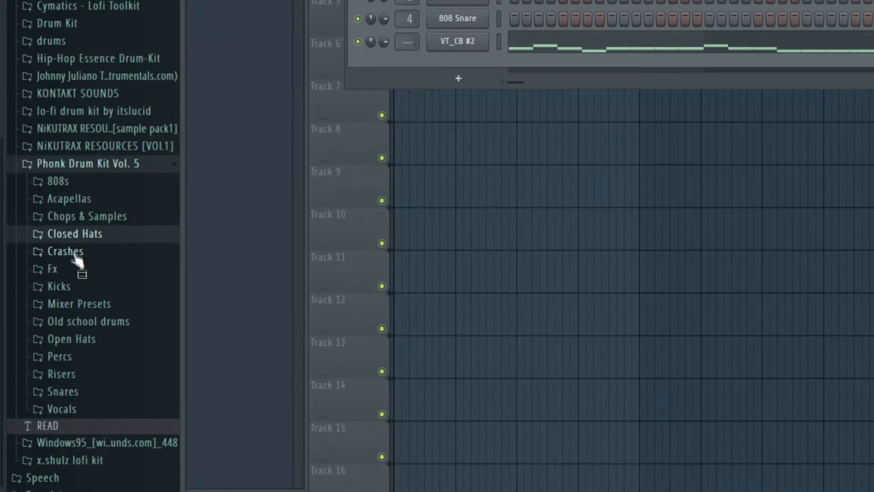
{"action": "left_click", "coordinate": [50, 269]}
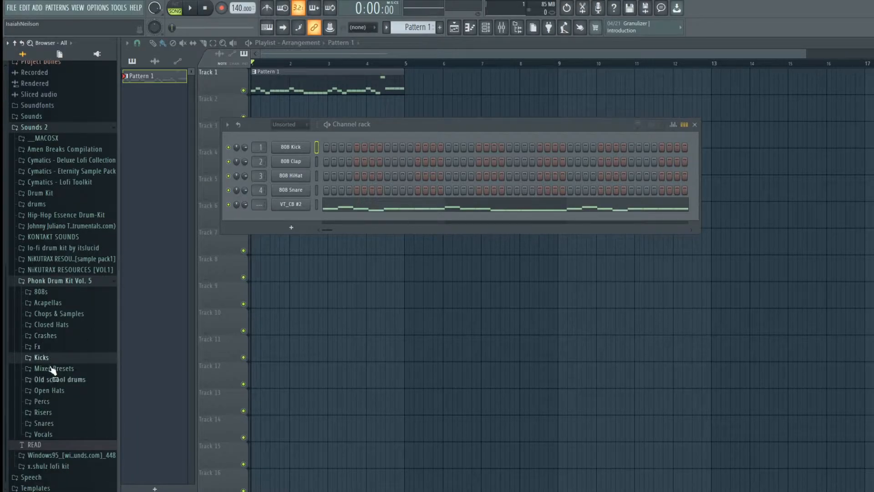
{"action": "left_click", "coordinate": [53, 368]}
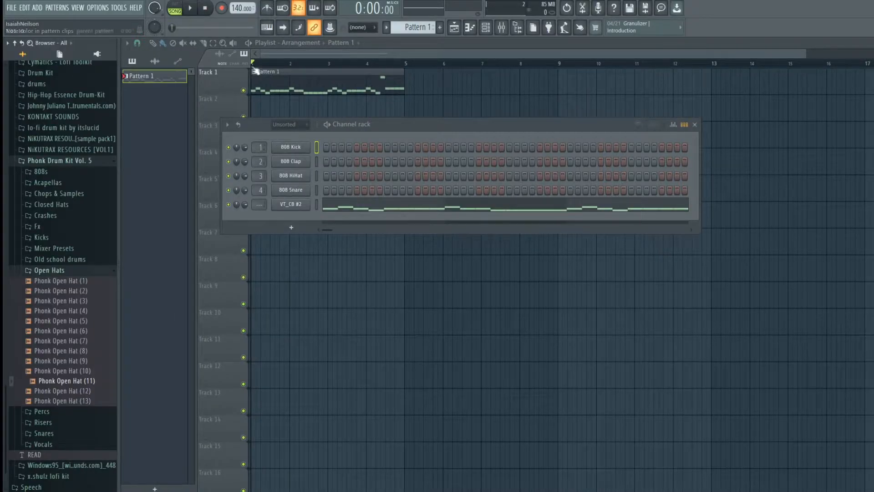
- Hide and reshow the channel rack, then expand the Closed Hats sample folder
{"action": "left_click", "coordinate": [694, 124]}
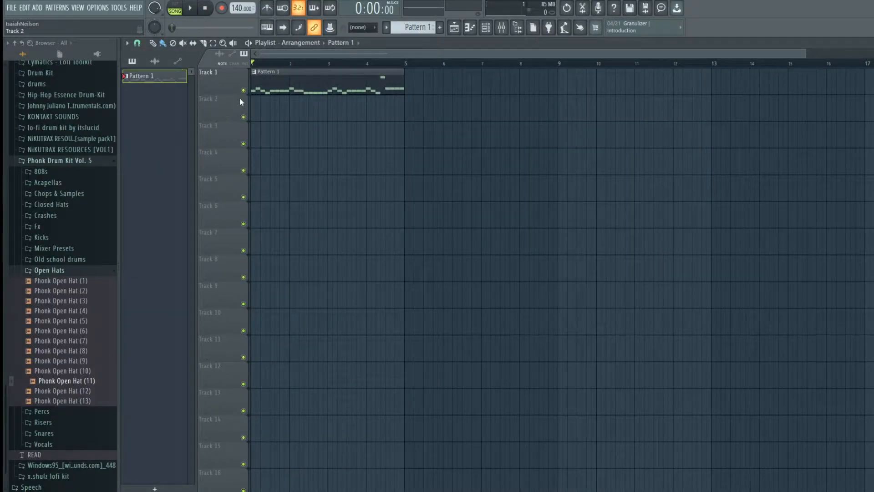
{"action": "left_click", "coordinate": [484, 27]}
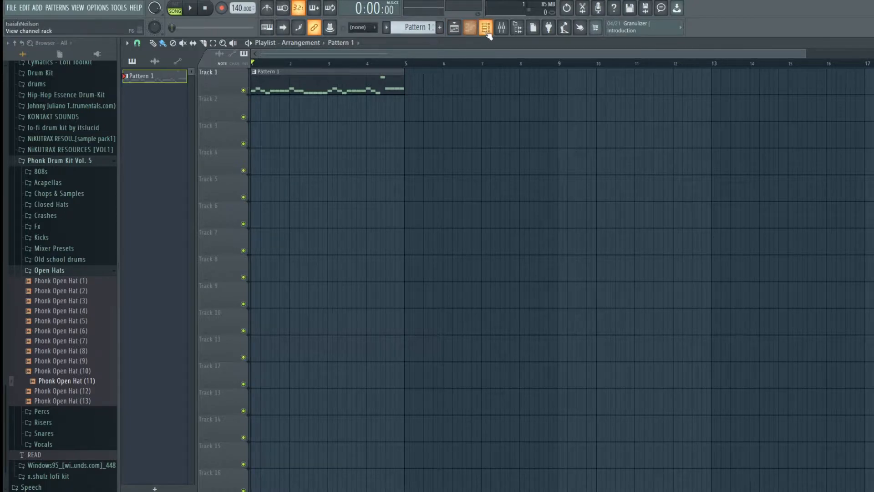
{"action": "left_click", "coordinate": [483, 27]}
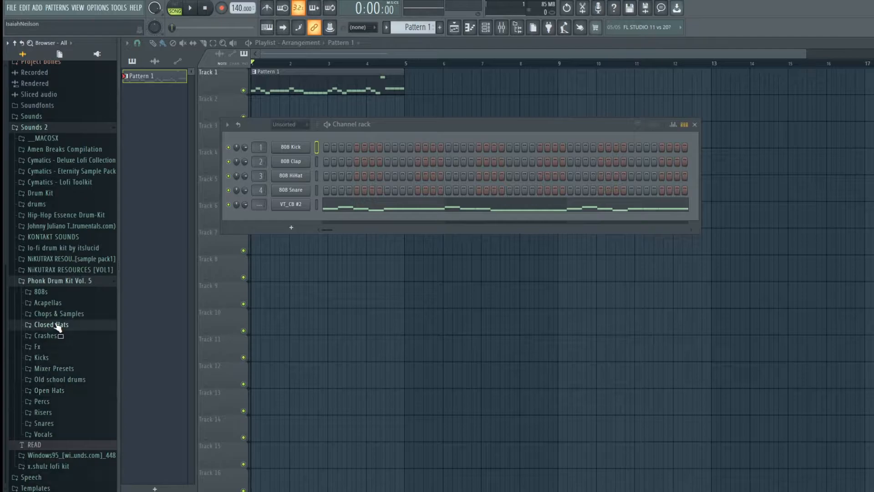
{"action": "left_click", "coordinate": [51, 324]}
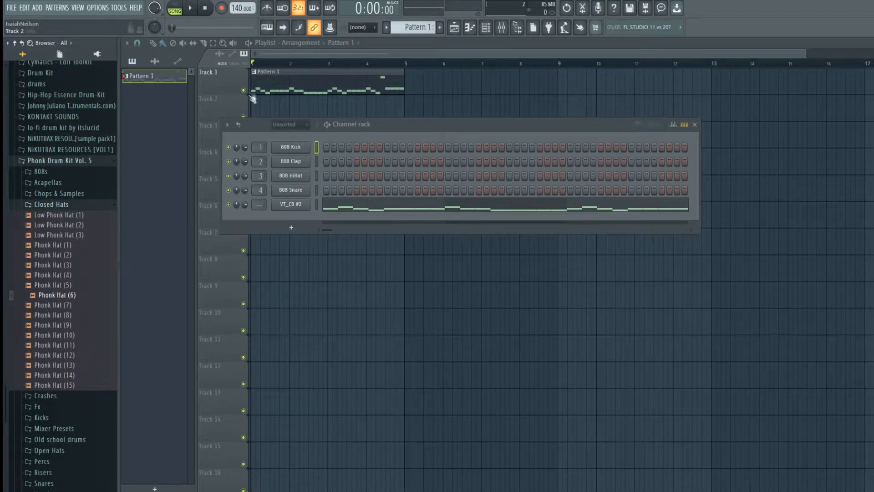
{"action": "left_click", "coordinate": [694, 124]}
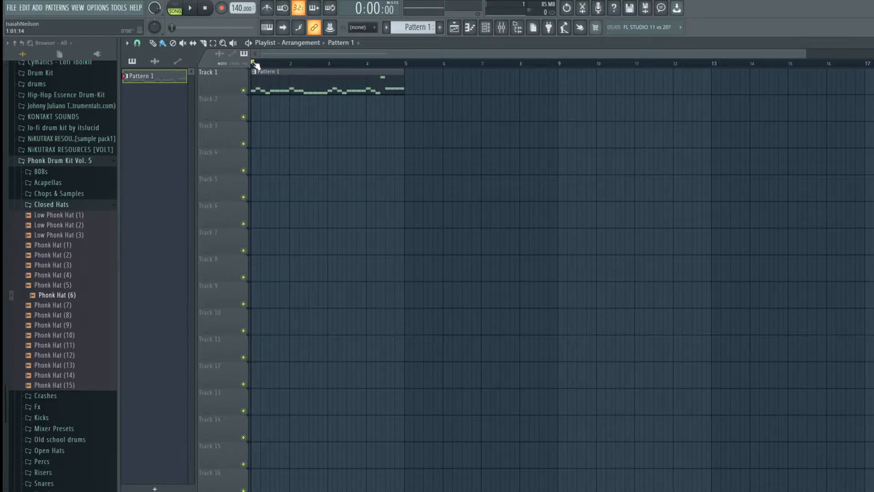
{"action": "mouse_move", "coordinate": [54, 272]}
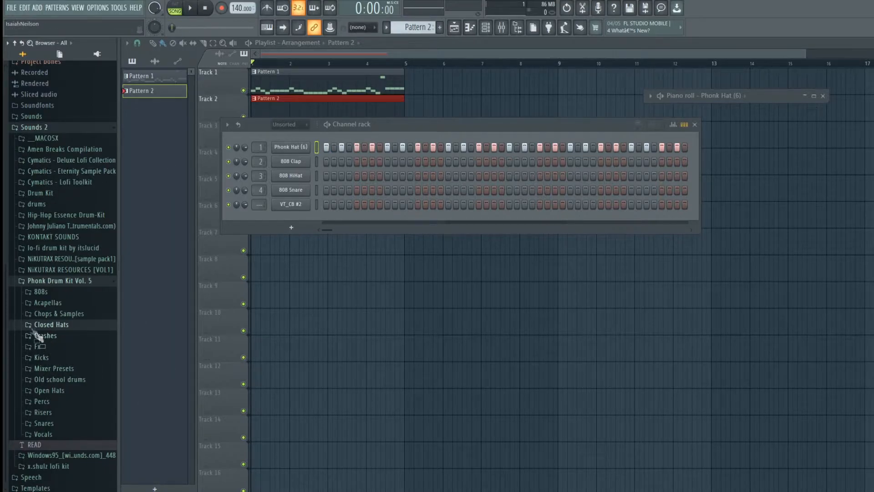
{"action": "mouse_move", "coordinate": [77, 376]}
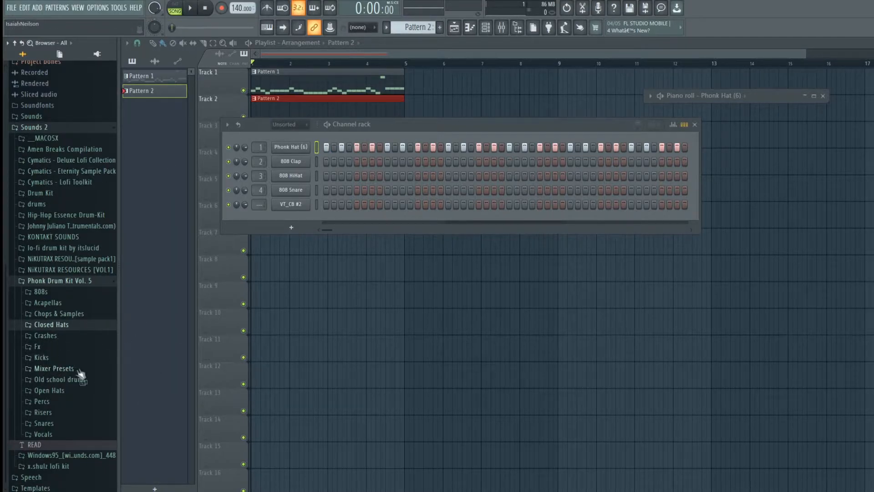
{"action": "mouse_move", "coordinate": [42, 348]}
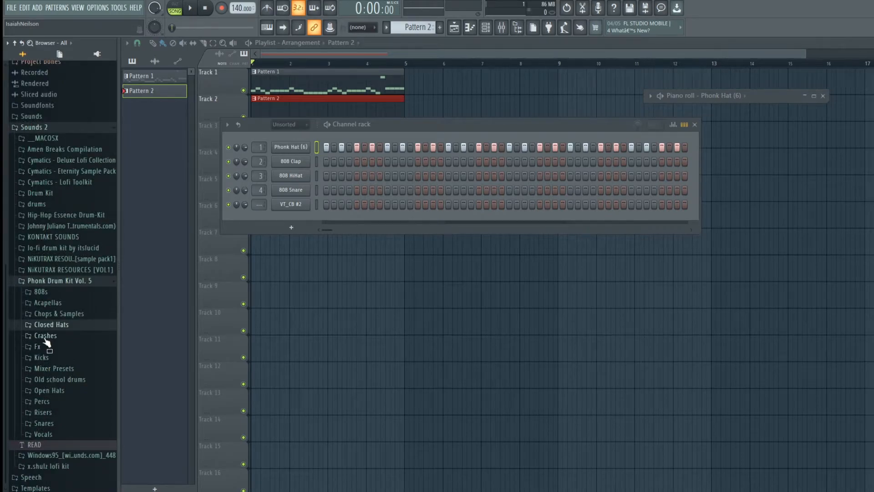
{"action": "mouse_move", "coordinate": [76, 390]}
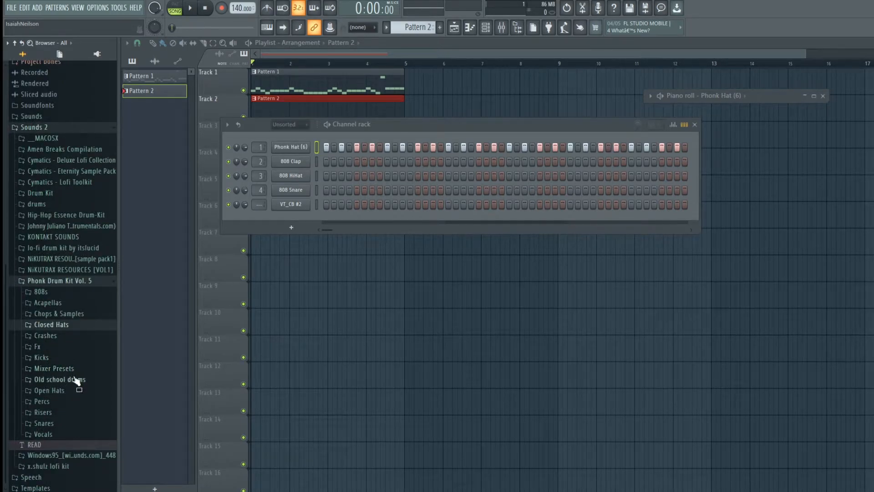
{"action": "mouse_move", "coordinate": [44, 365]}
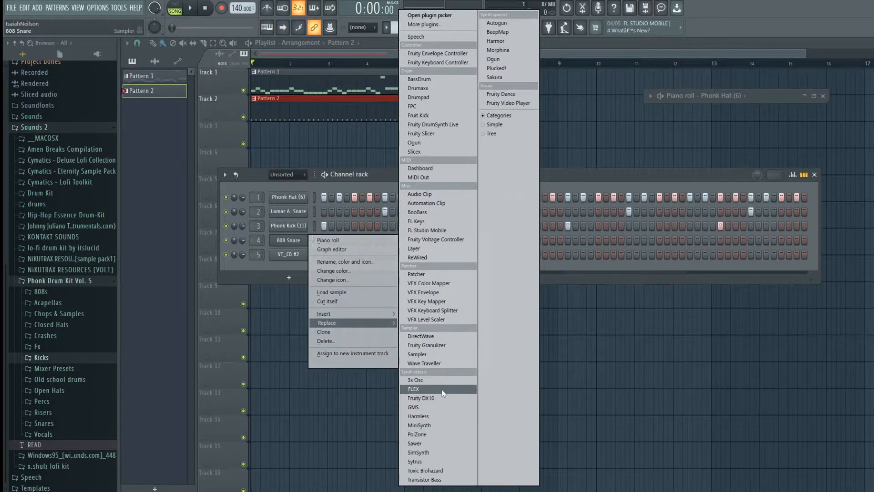
- Replace 808 Snare with FLEX and audition bass presets like 808 Kicked and 808 Punched
{"action": "left_click", "coordinate": [413, 389]}
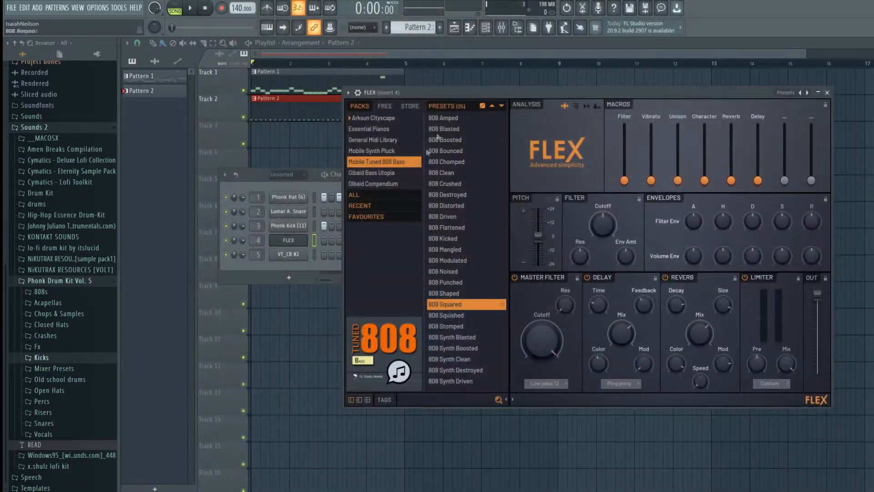
{"action": "left_click", "coordinate": [444, 238]}
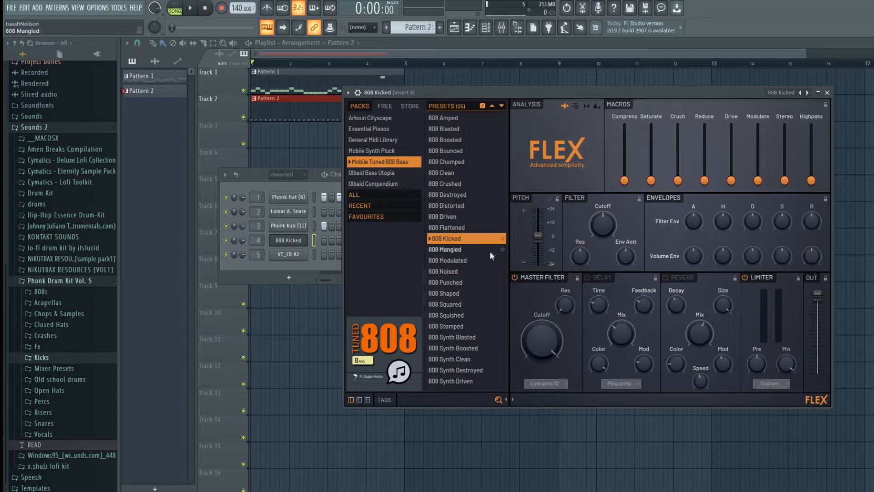
{"action": "left_click", "coordinate": [455, 238]}
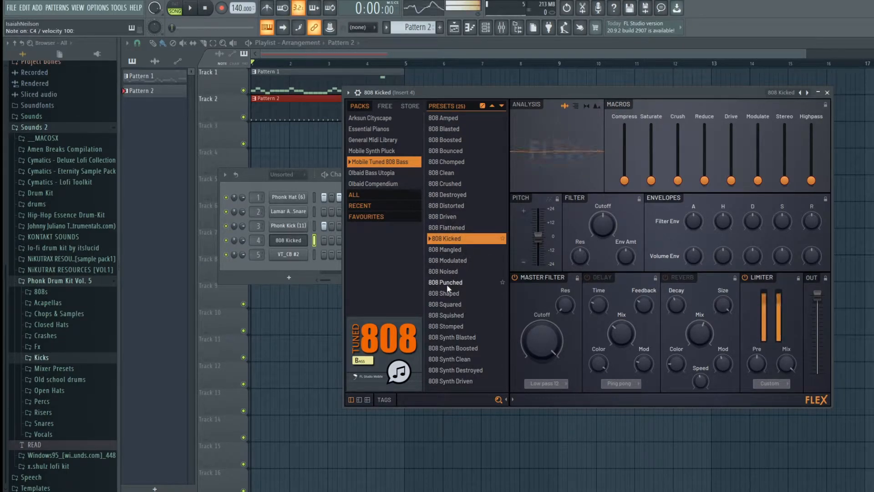
{"action": "left_click", "coordinate": [445, 282]}
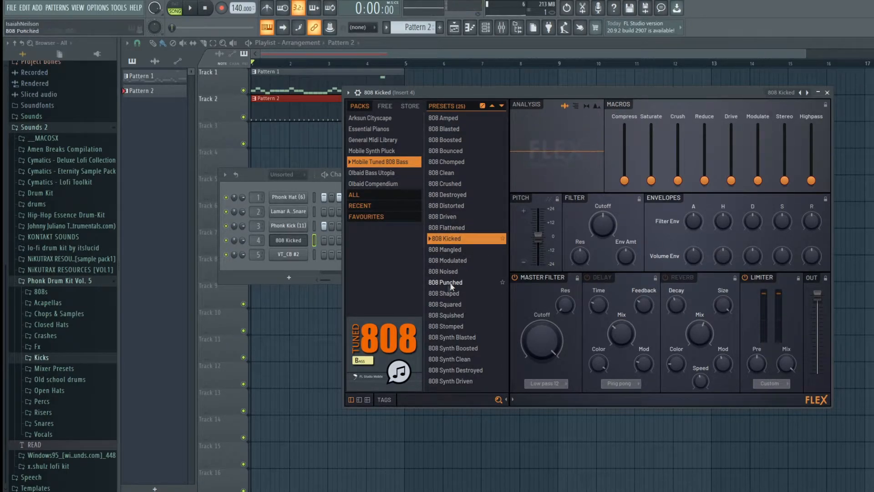
{"action": "left_click", "coordinate": [447, 151]}
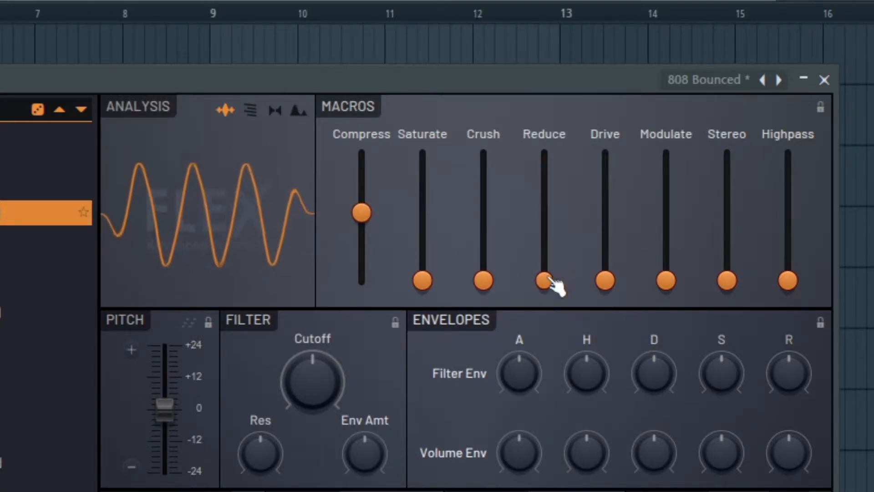
- Raise the Compress macro slider on the 808 Bounced FLEX preset
{"action": "left_click_drag", "start_coordinate": [604, 281], "coordinate": [604, 228]}
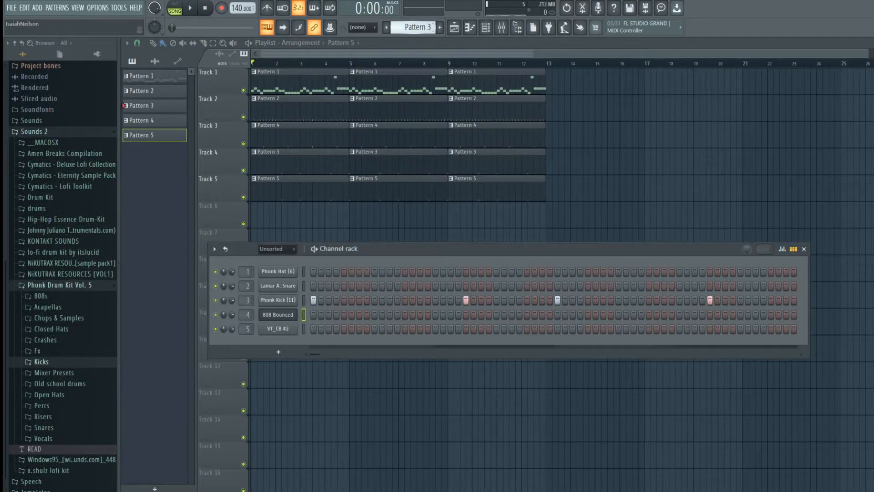
- Switch the pattern selector to Pattern 3 for editing
{"action": "left_click", "coordinate": [141, 105]}
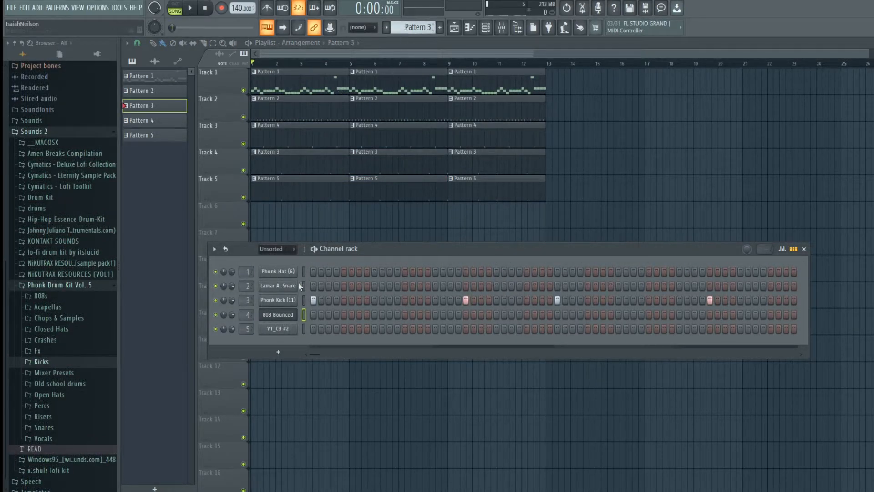
{"action": "left_click", "coordinate": [190, 8]}
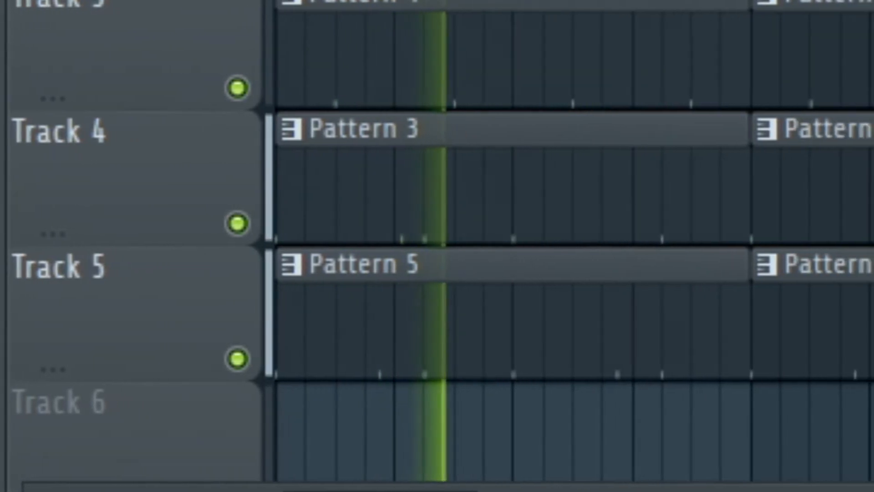
- Open the 808 Bounced channel in the piano roll from its context menu
{"action": "right_click", "coordinate": [271, 294]}
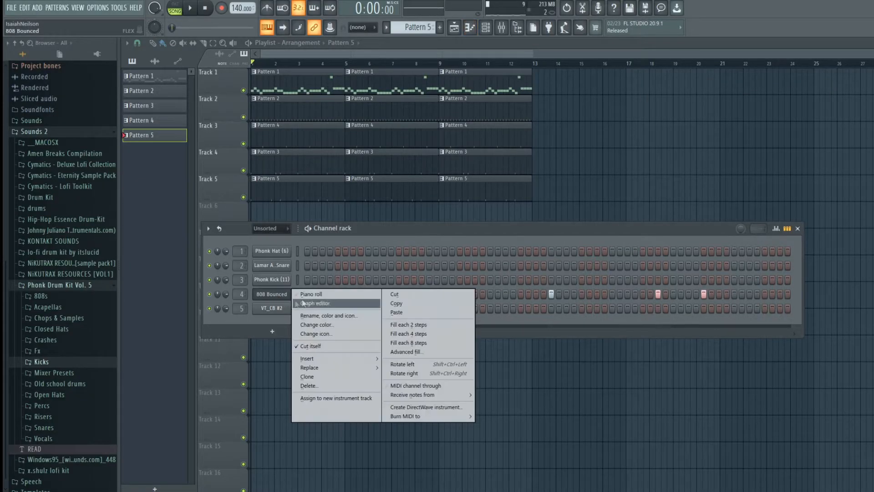
{"action": "left_click", "coordinate": [311, 294]}
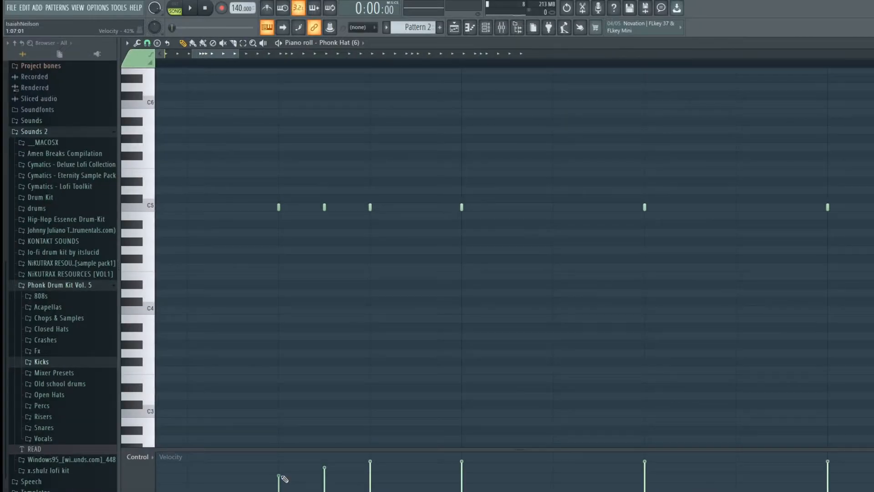
- Lower the velocity of a Phonk Hat (6) note
{"action": "left_click", "coordinate": [184, 8]}
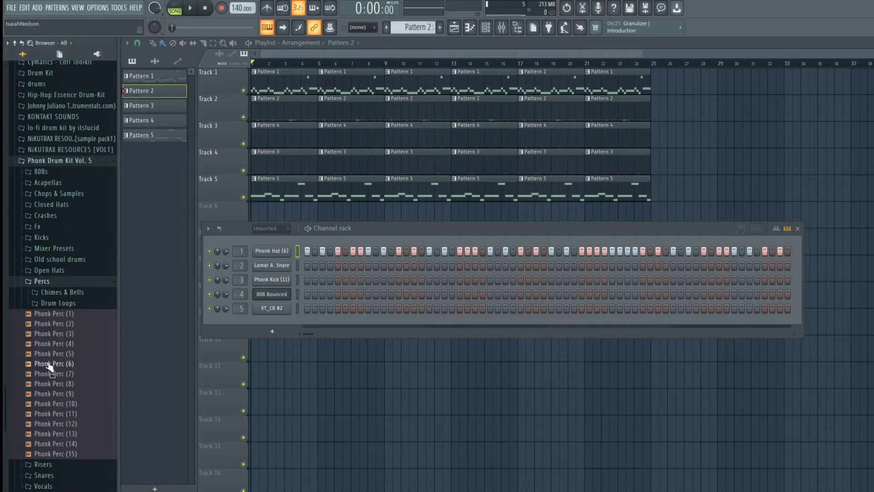
- Pick Phonk Perc (11) from Percs and drag it into the channel rack
{"action": "left_click", "coordinate": [188, 8]}
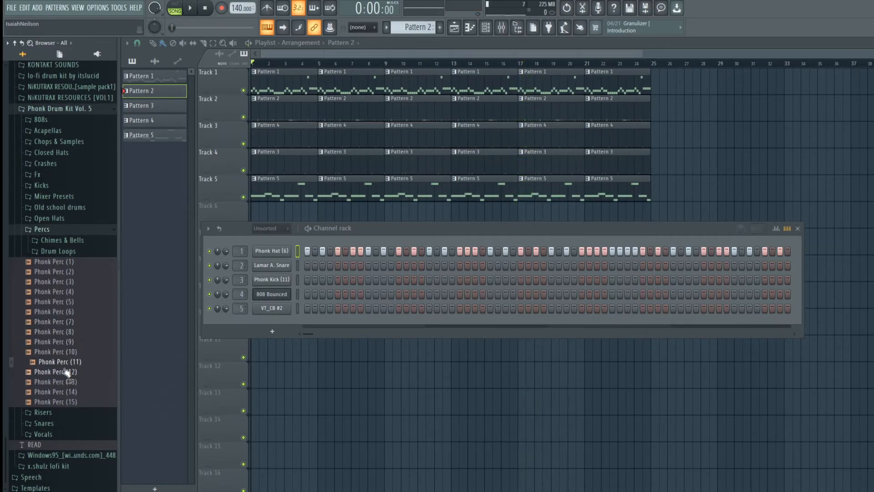
{"action": "left_click_drag", "start_coordinate": [63, 361], "coordinate": [245, 323]}
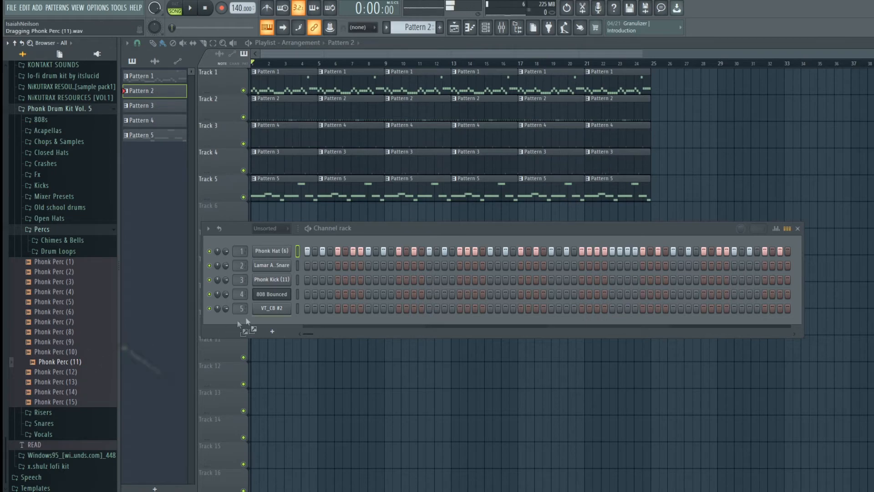